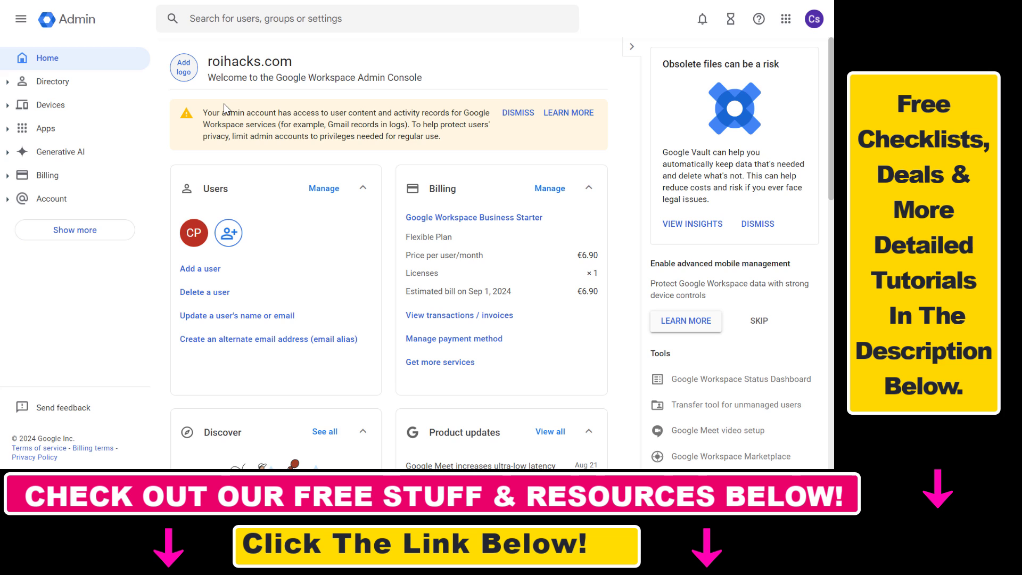
{"action": "mouse_move", "coordinate": [191, 135]}
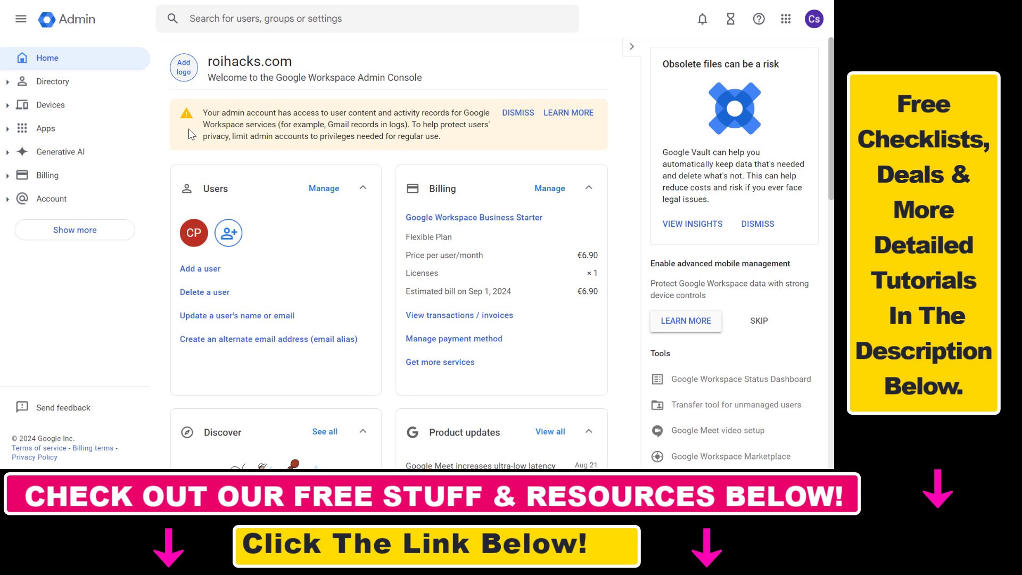
{"action": "mouse_move", "coordinate": [689, 408]}
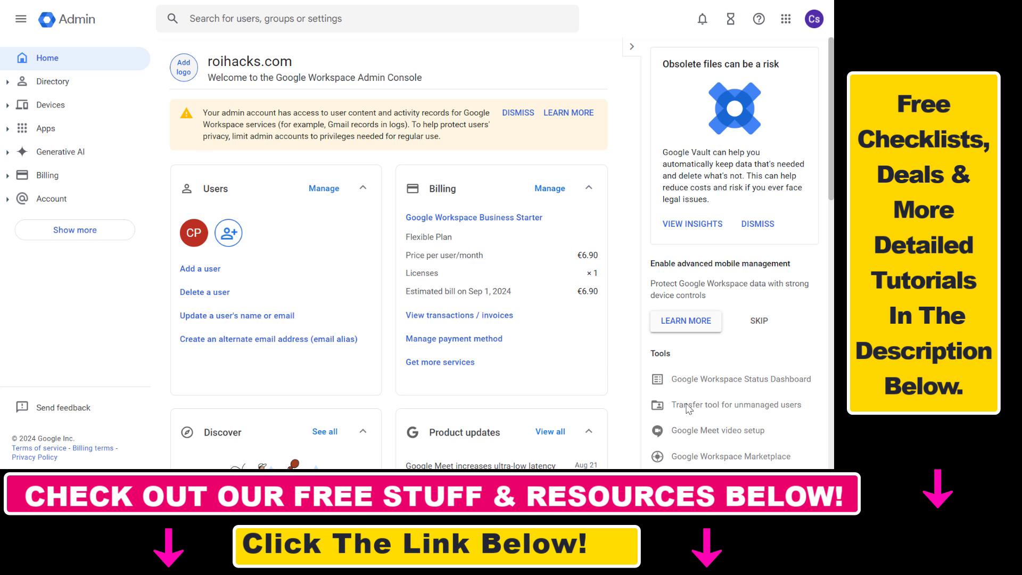
{"action": "mouse_move", "coordinate": [687, 157]}
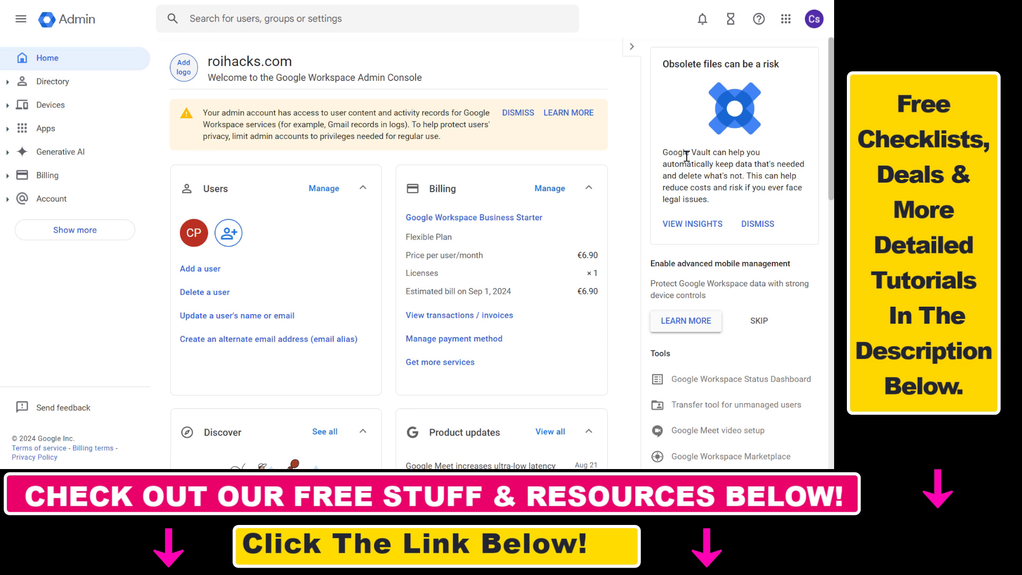
{"action": "mouse_move", "coordinate": [564, 209]}
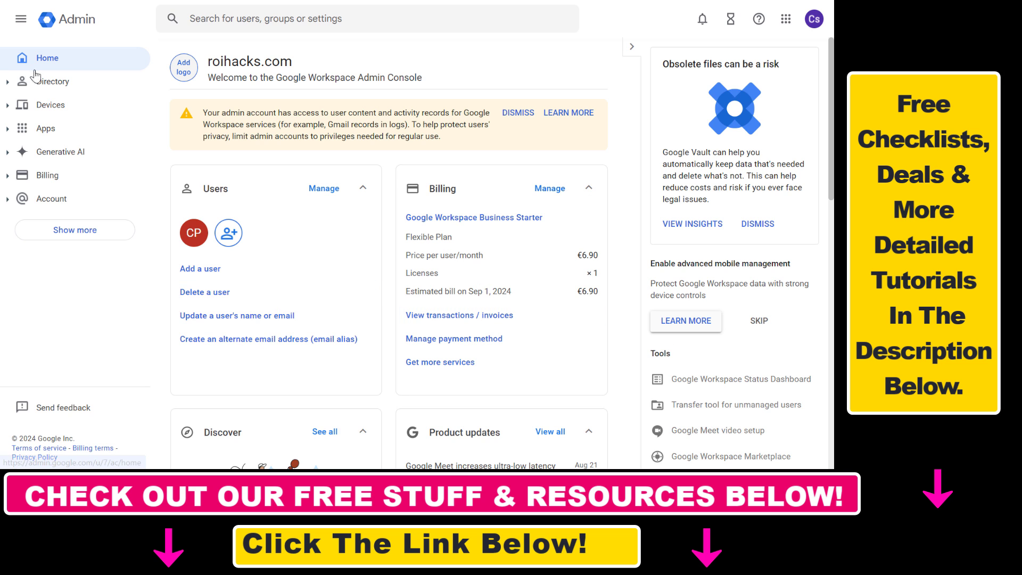
{"action": "mouse_move", "coordinate": [443, 322]}
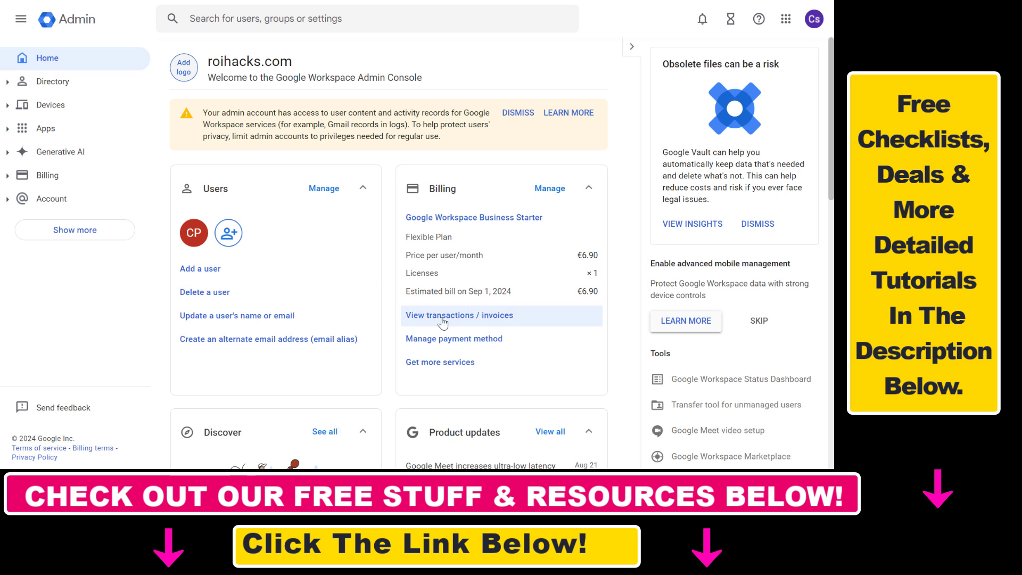
{"action": "mouse_move", "coordinate": [491, 325]}
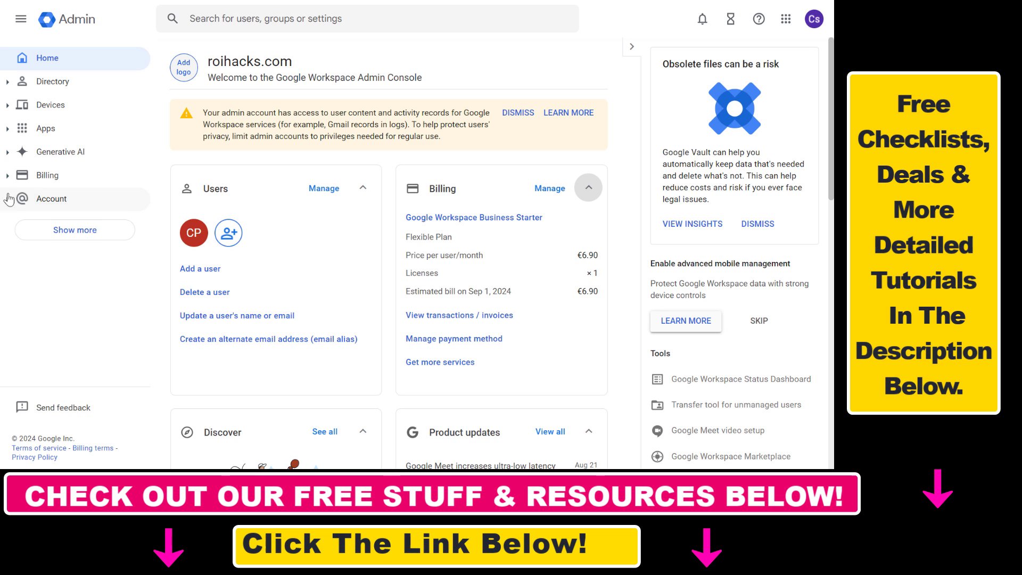
Step: Go to Billing > Subscriptions, listing the active Business Starter flexible plan
{"action": "left_click", "coordinate": [46, 175]}
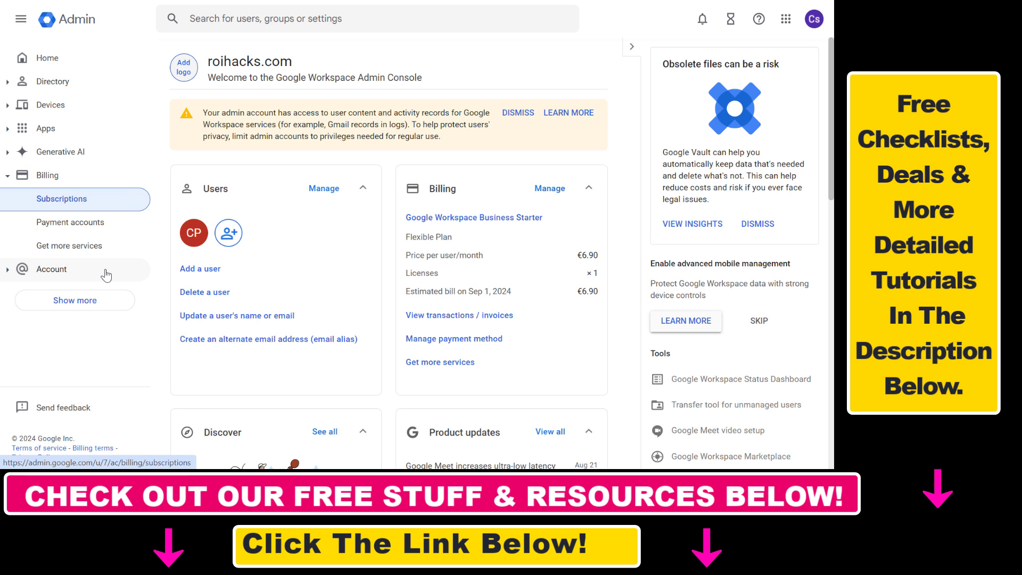
{"action": "mouse_move", "coordinate": [75, 256]}
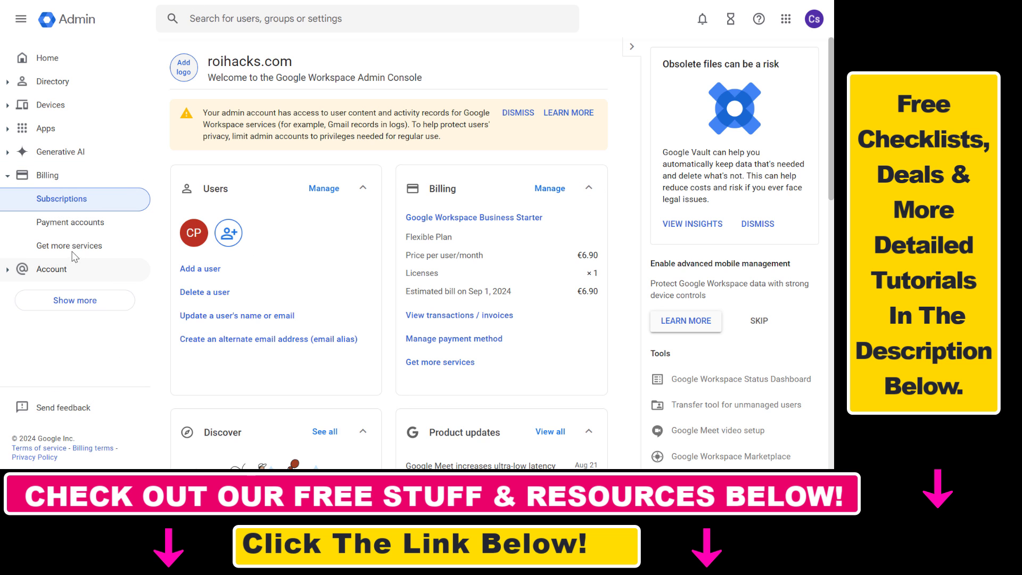
{"action": "left_click", "coordinate": [61, 199]}
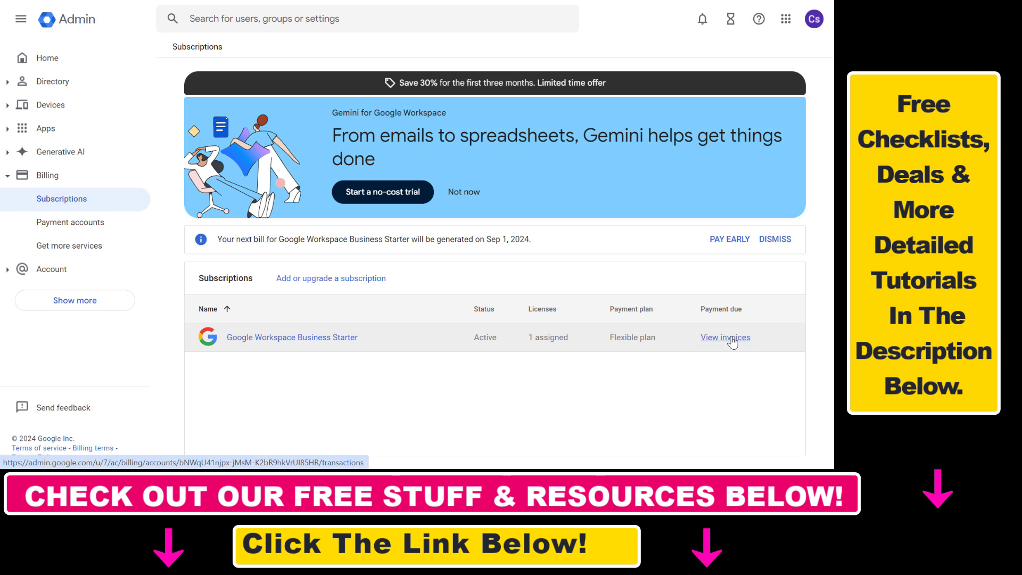
Step: View invoices for Business Starter and review the August and July charges and documents
{"action": "left_click", "coordinate": [725, 337]}
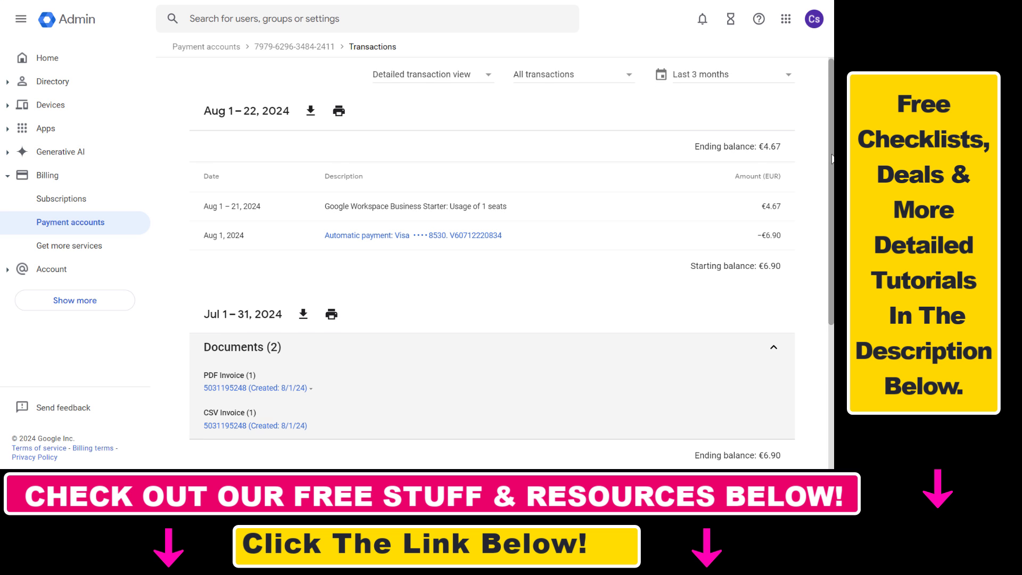
{"action": "scroll", "scroll_direction": "down", "scroll_amount": 3}
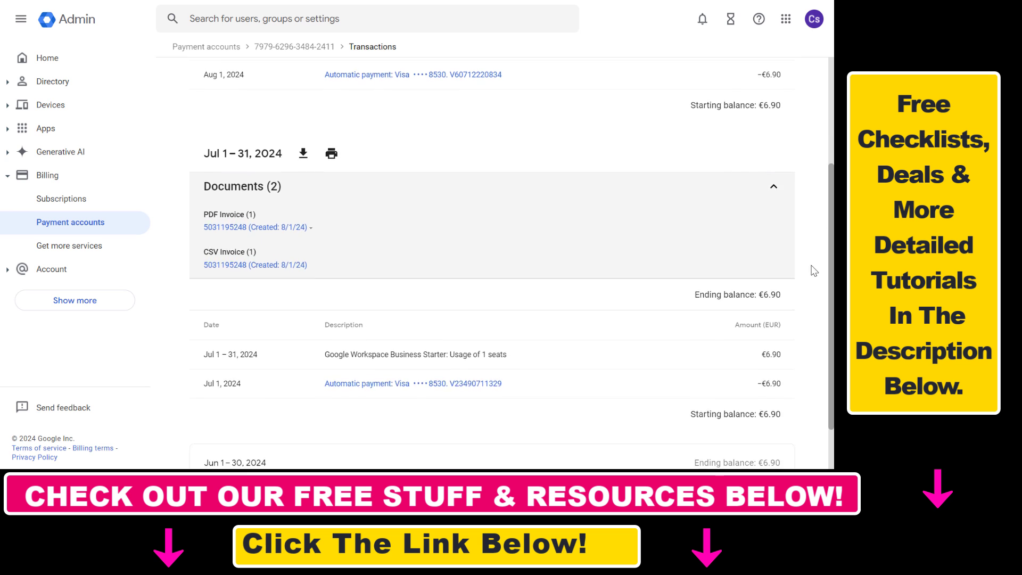
{"action": "scroll", "scroll_direction": "up", "scroll_amount": 3}
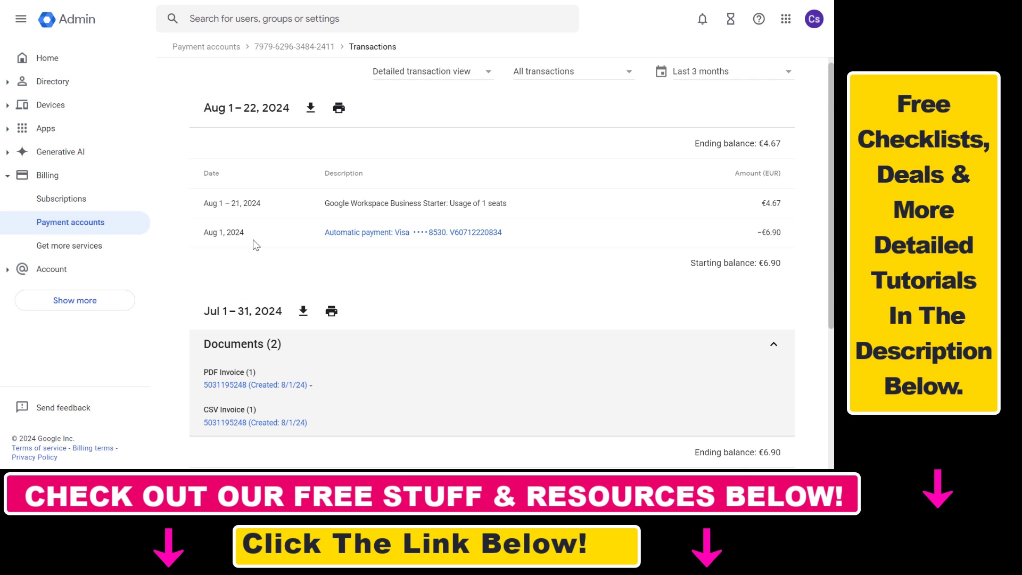
{"action": "mouse_move", "coordinate": [429, 240]}
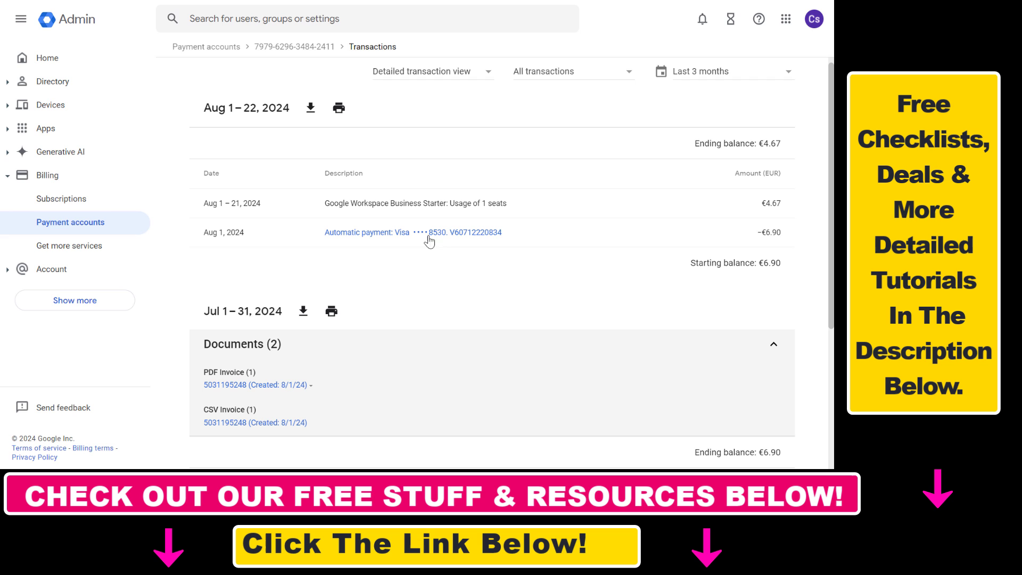
{"action": "scroll", "scroll_direction": "down", "scroll_amount": 3}
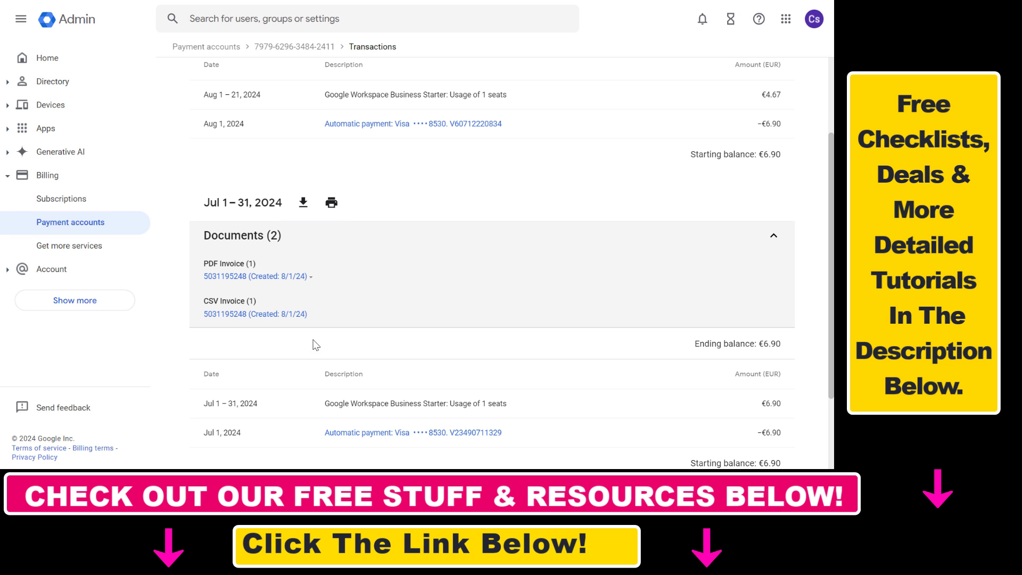
{"action": "mouse_move", "coordinate": [233, 292]}
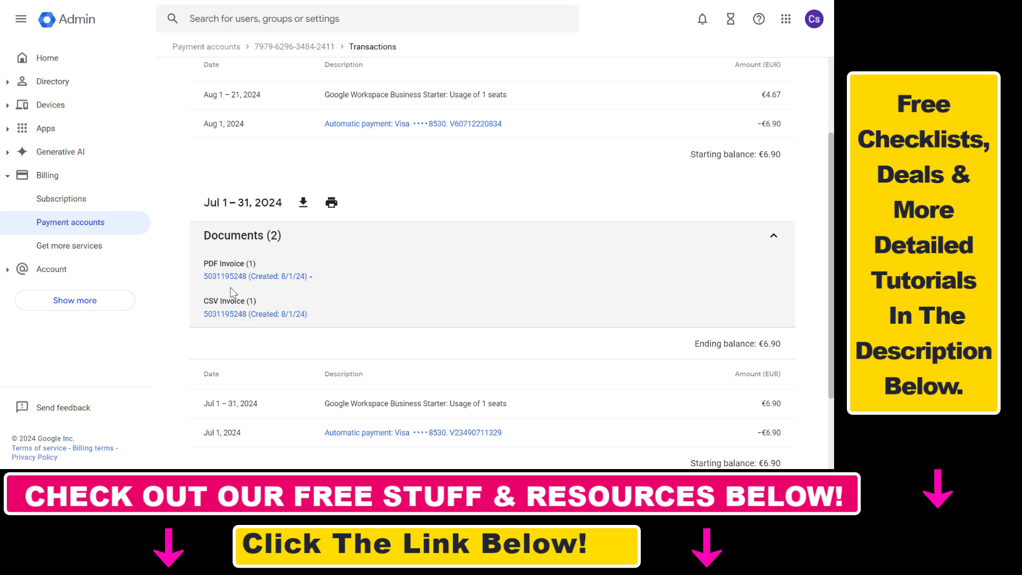
{"action": "scroll", "scroll_direction": "down", "scroll_amount": 3}
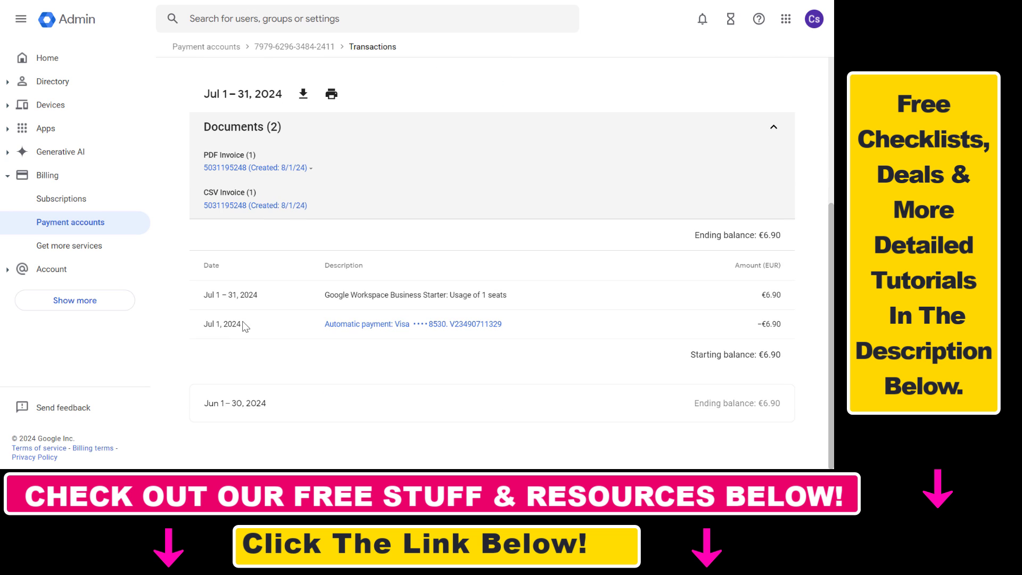
{"action": "scroll", "scroll_direction": "up", "scroll_amount": 3}
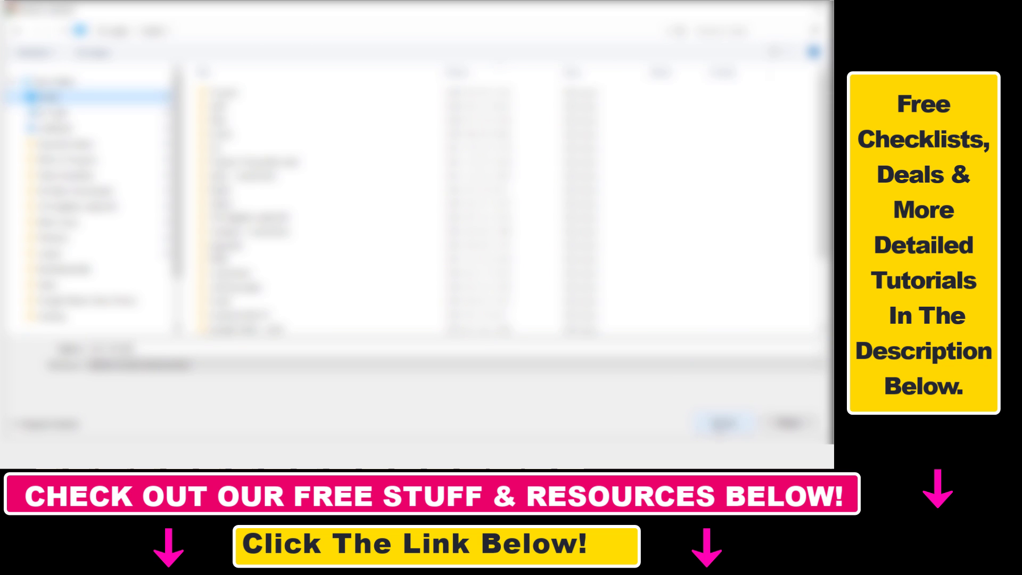
Step: Save the July PDF invoice to the computer from the file-save dialog
{"action": "left_click", "coordinate": [310, 108]}
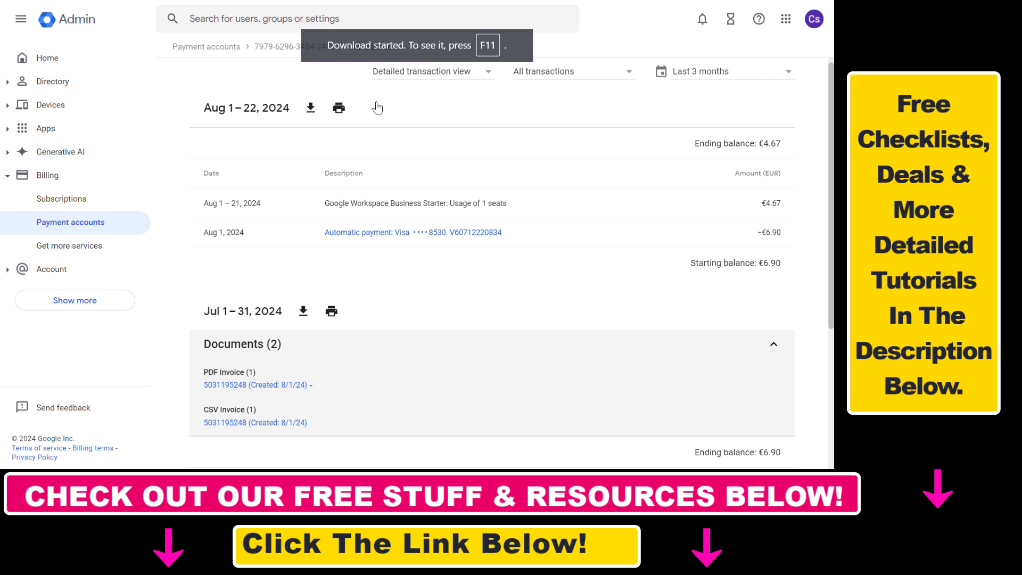
{"action": "left_click", "coordinate": [253, 384]}
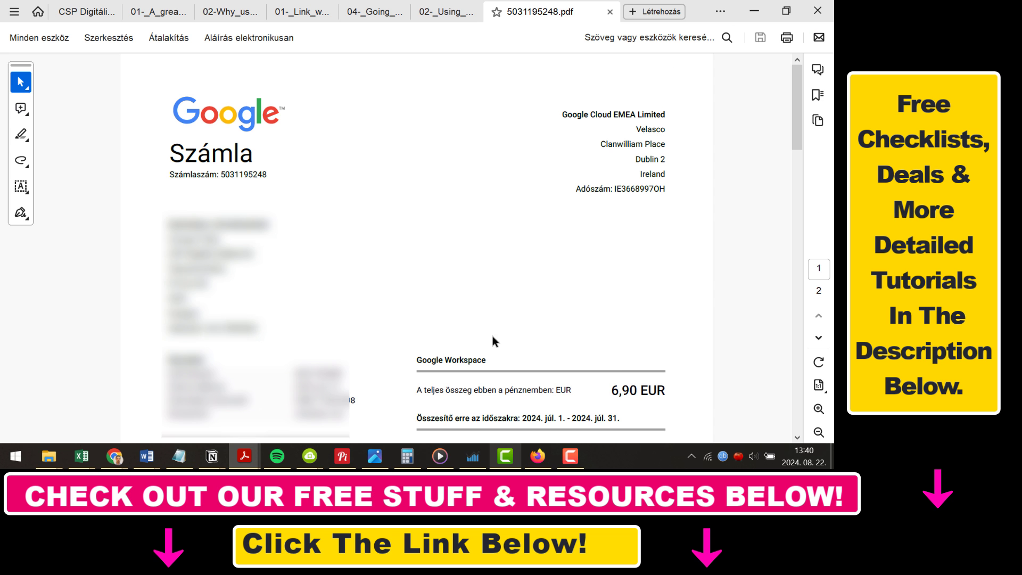
{"action": "mouse_move", "coordinate": [538, 124]}
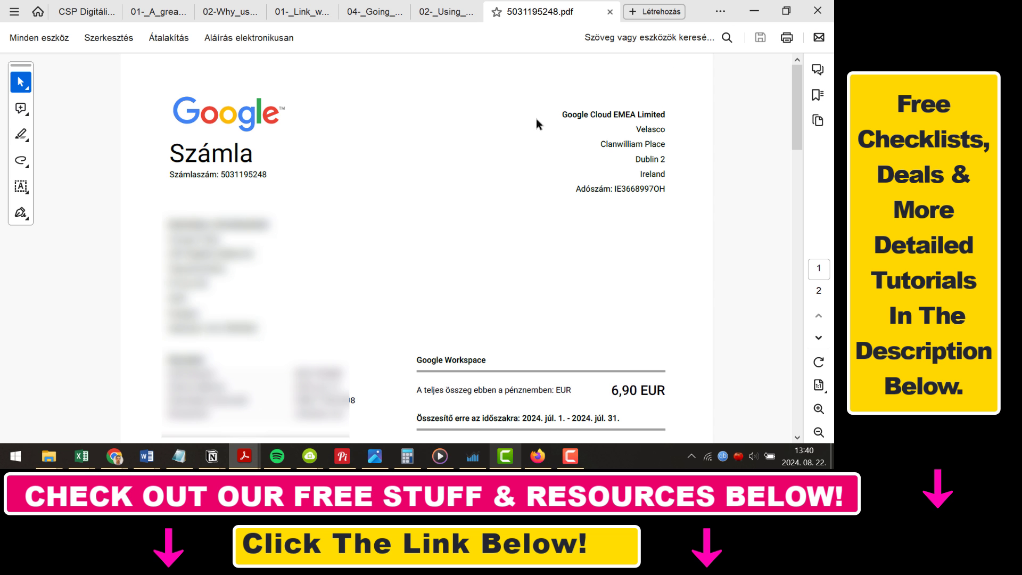
{"action": "mouse_move", "coordinate": [675, 242]}
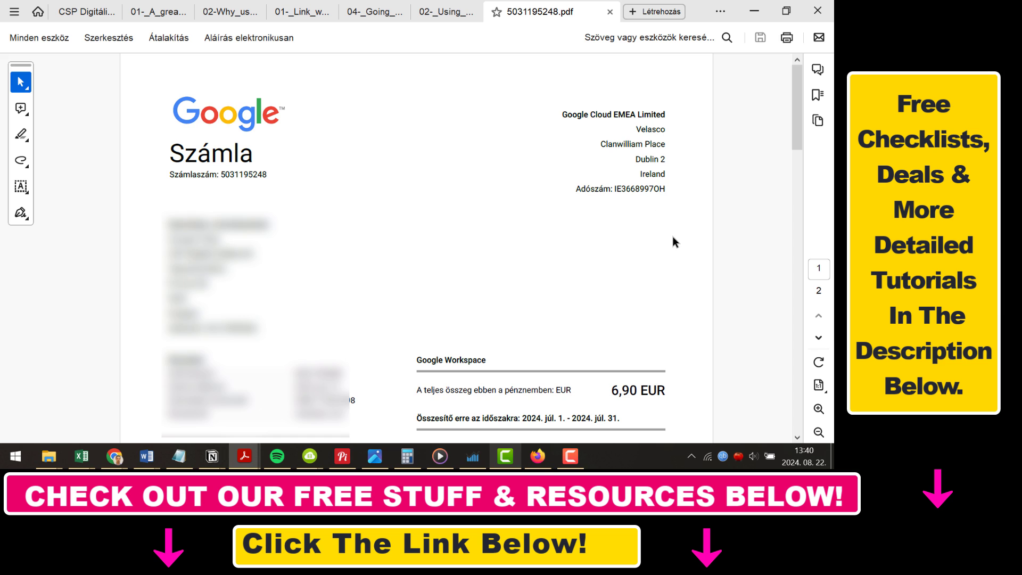
{"action": "mouse_move", "coordinate": [665, 257]}
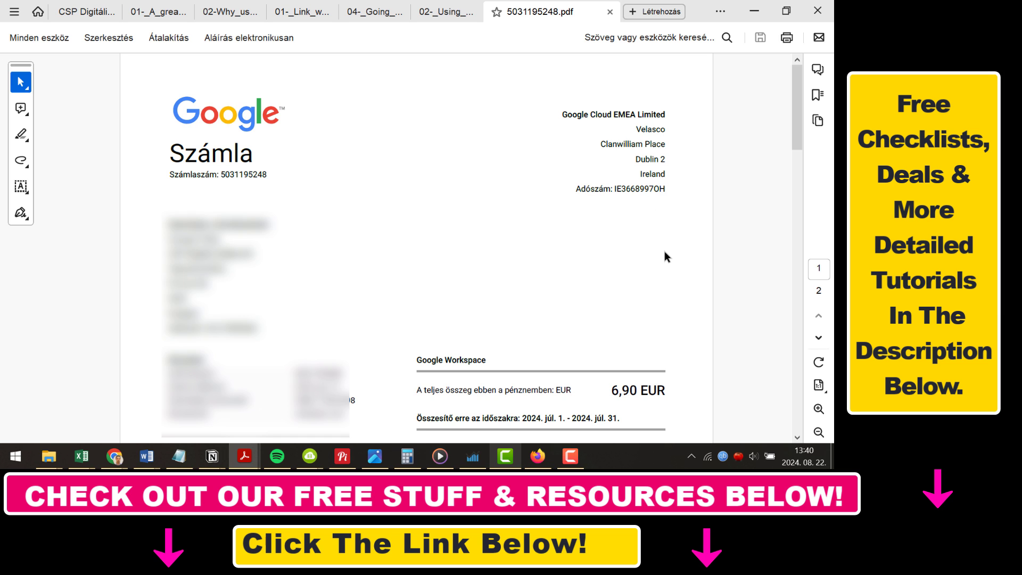